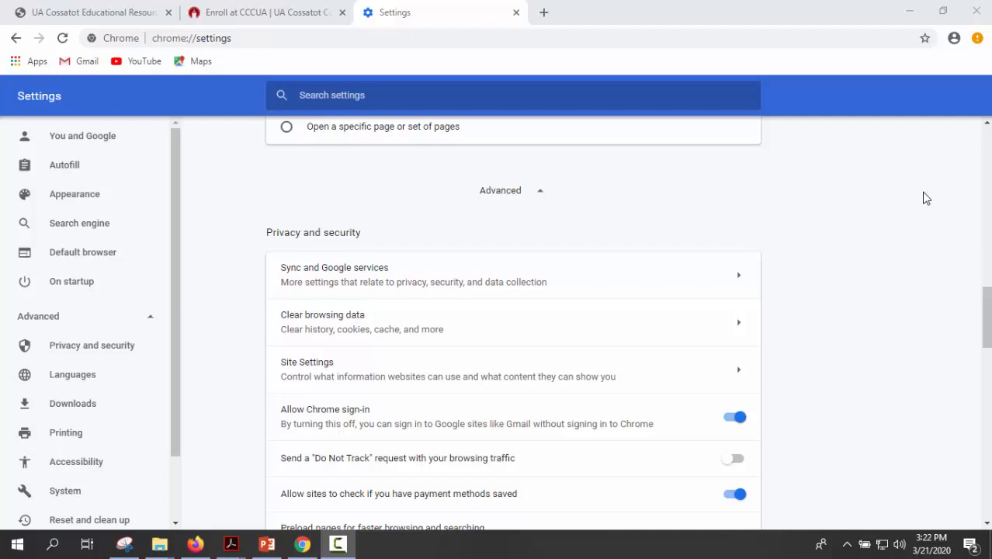
mouse_move(926, 201)
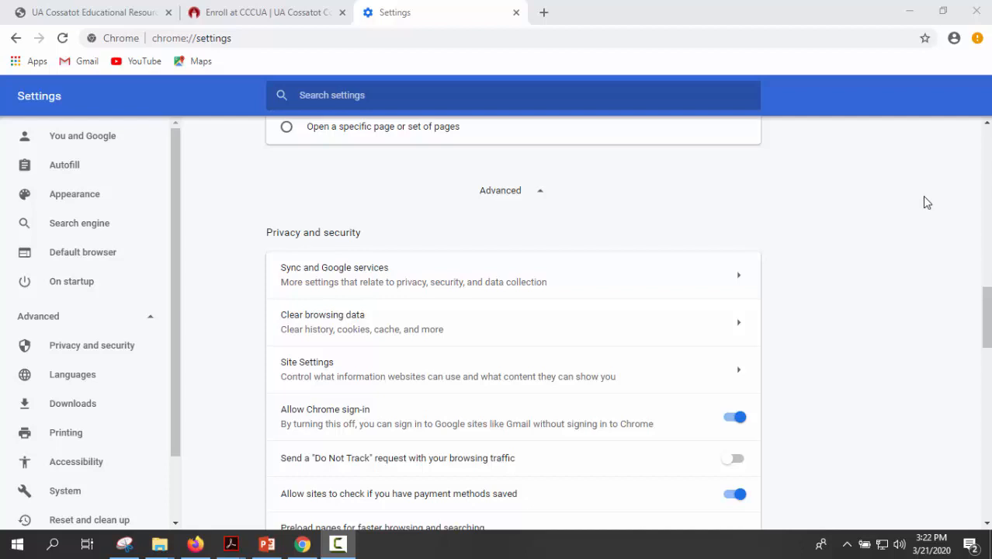
mouse_move(928, 208)
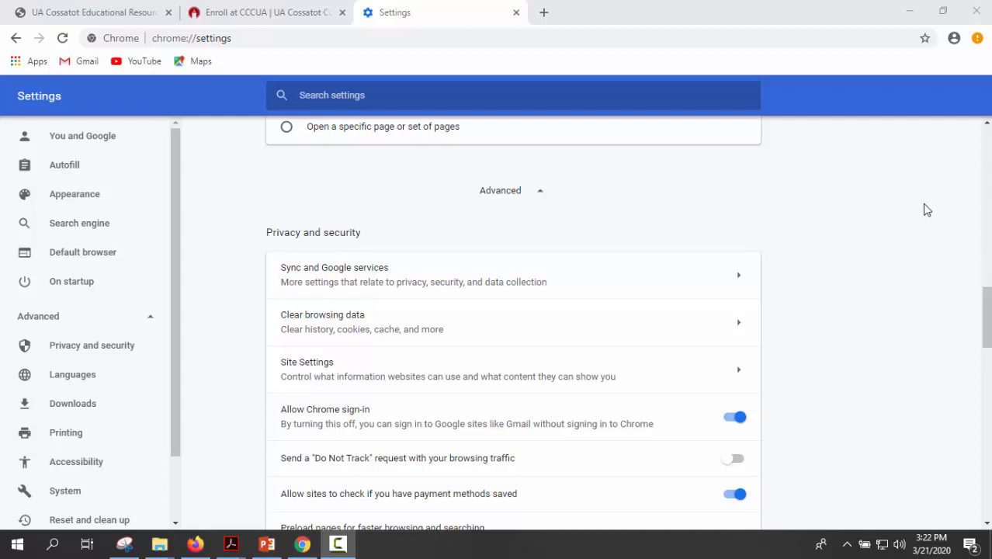
mouse_move(926, 206)
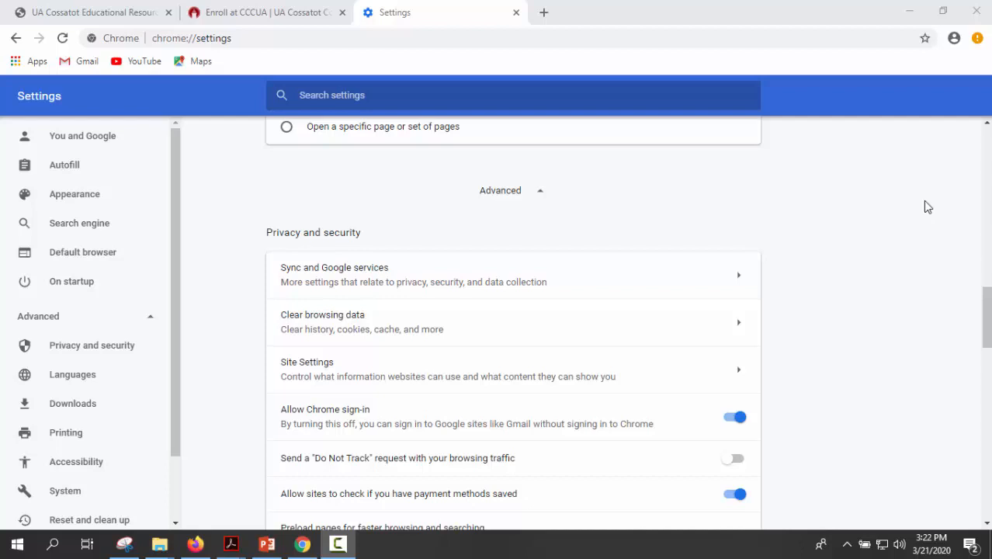
mouse_move(951, 169)
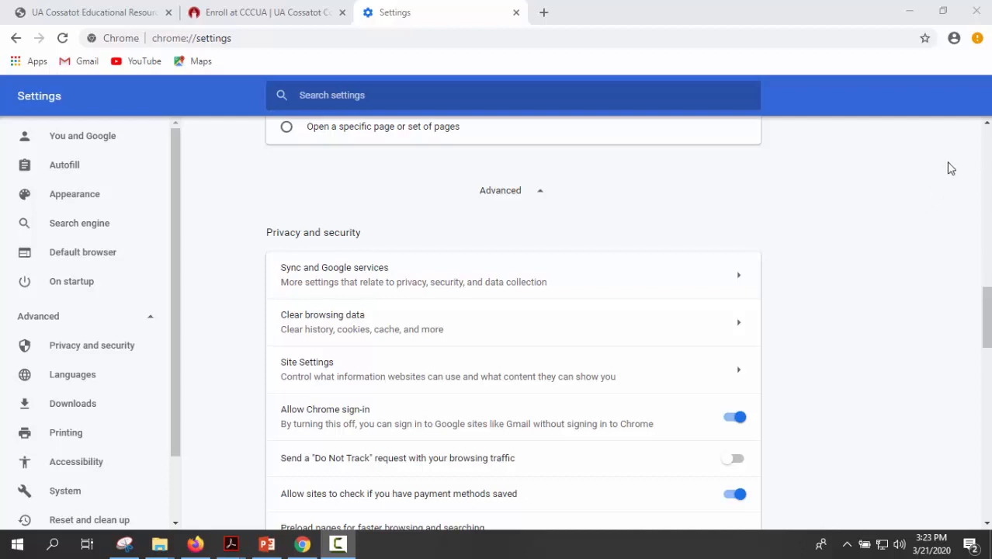
mouse_move(911, 228)
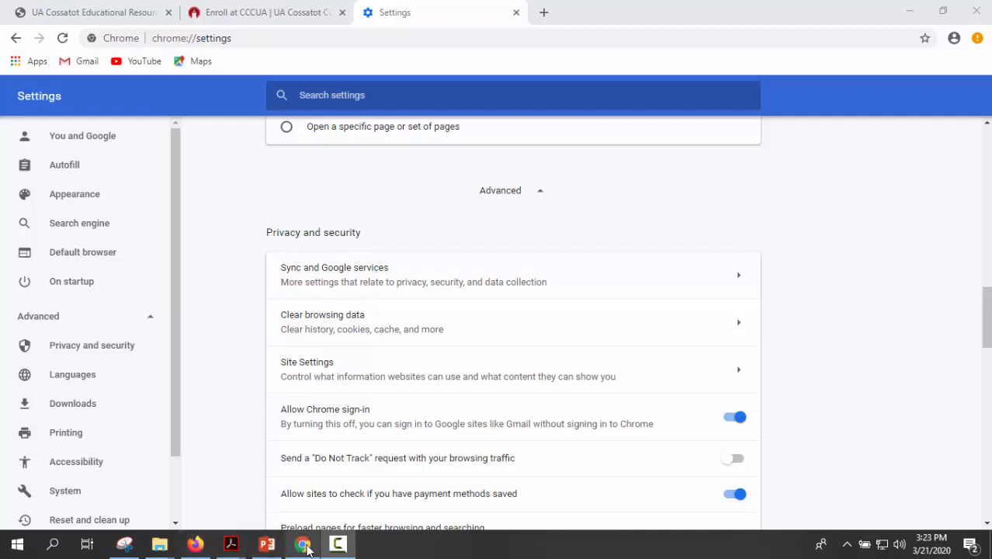
mouse_move(302, 544)
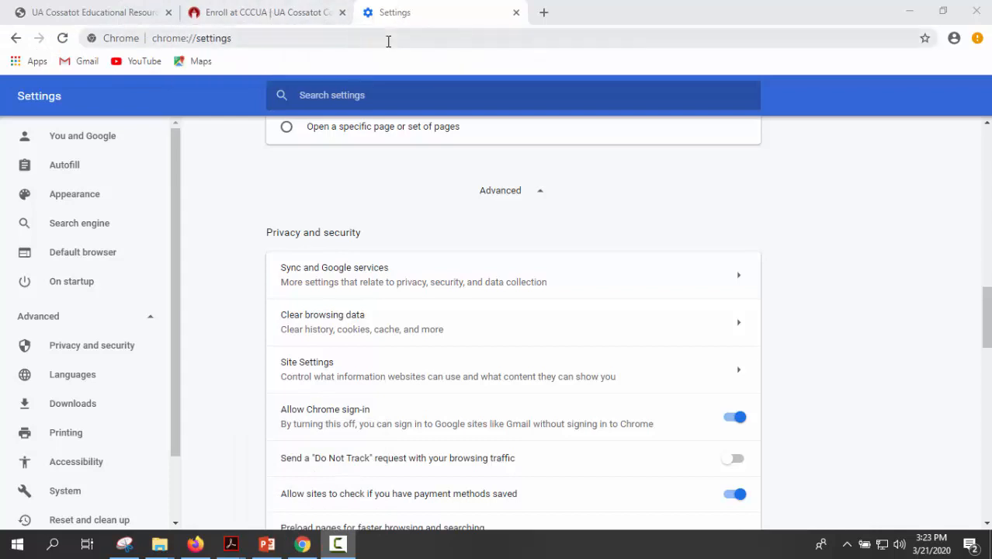
mouse_move(965, 76)
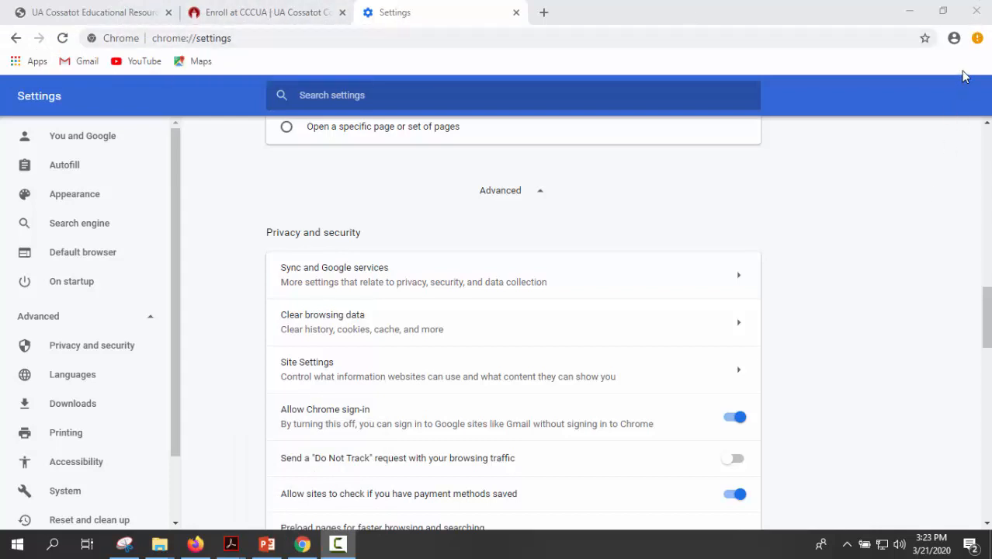
mouse_move(977, 37)
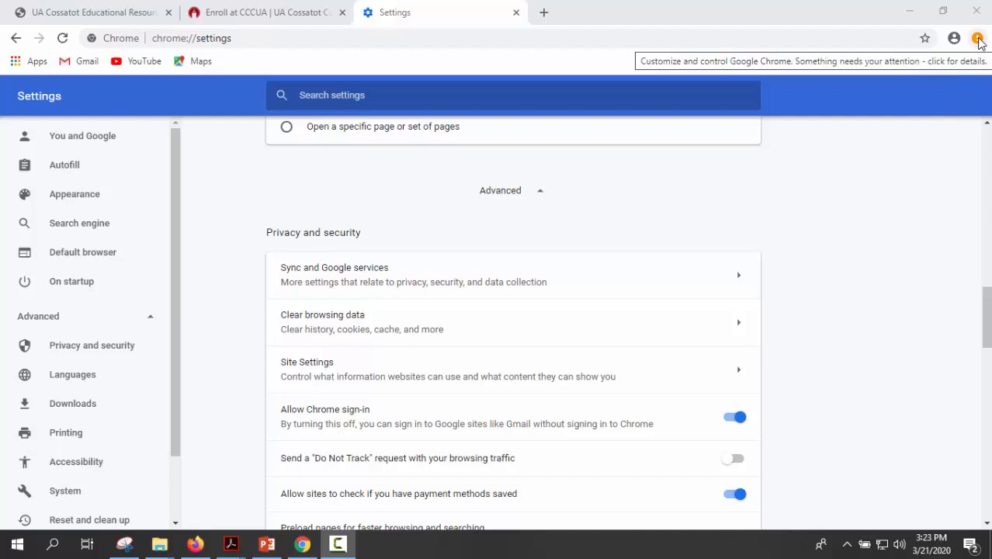
- Open Chrome's three-dot Customize and control menu
left_click(977, 38)
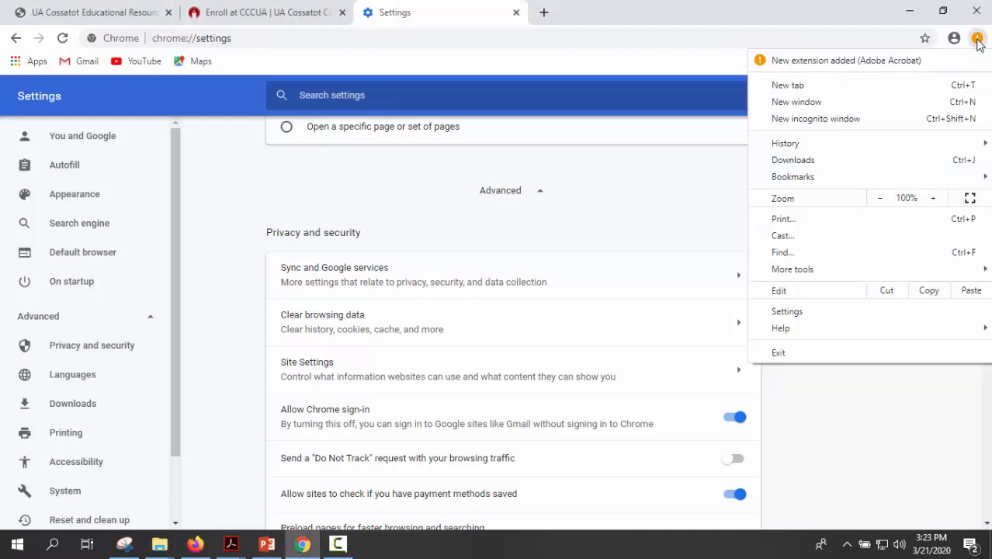
mouse_move(914, 79)
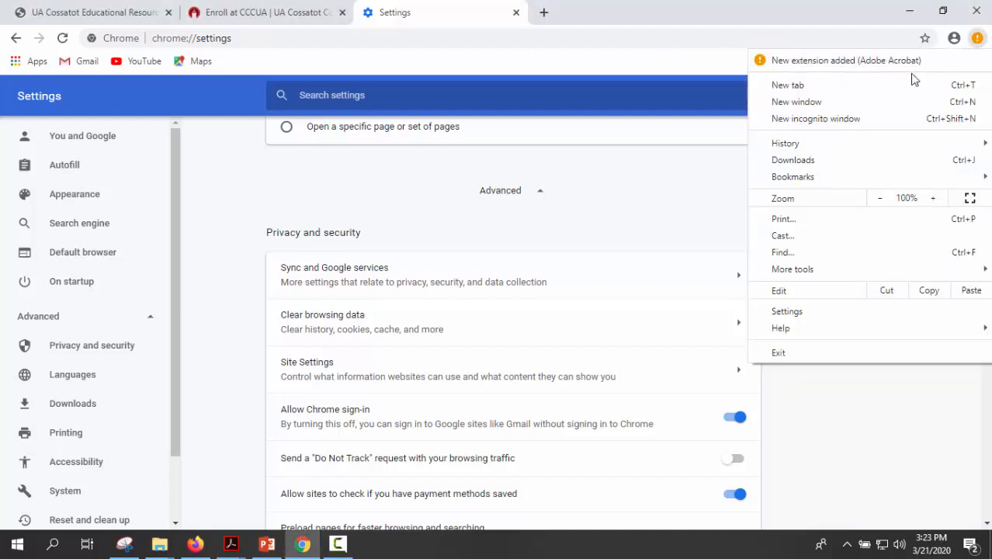
mouse_move(823, 221)
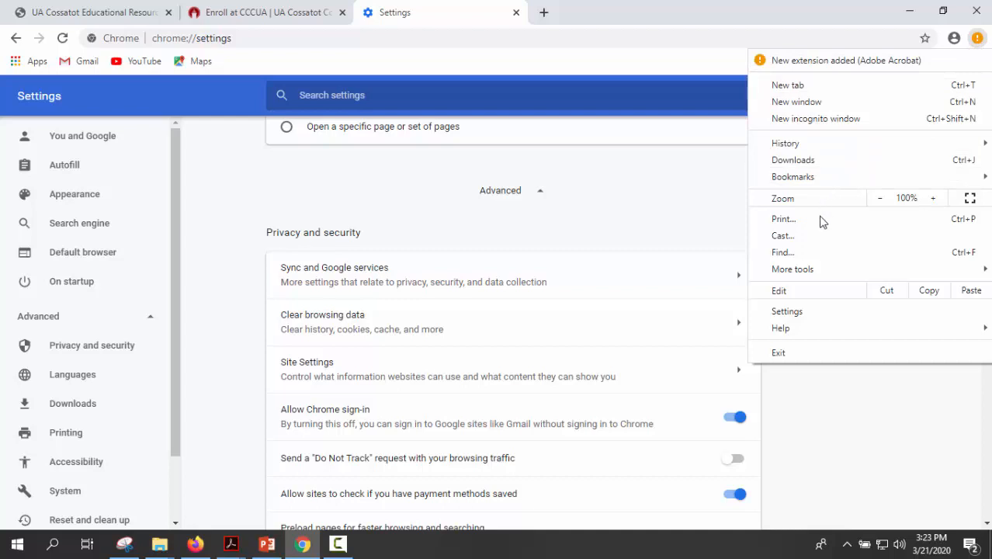
mouse_move(792, 269)
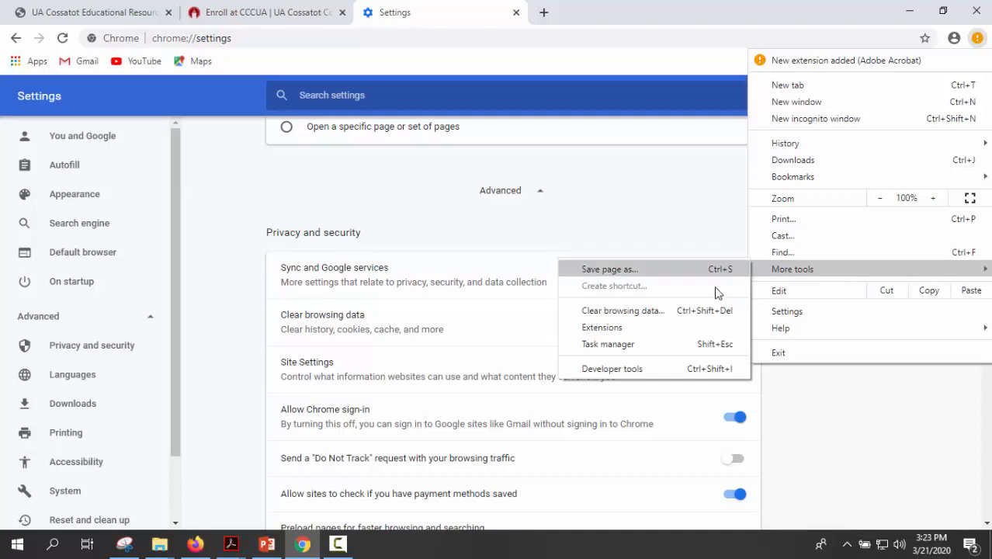
mouse_move(708, 322)
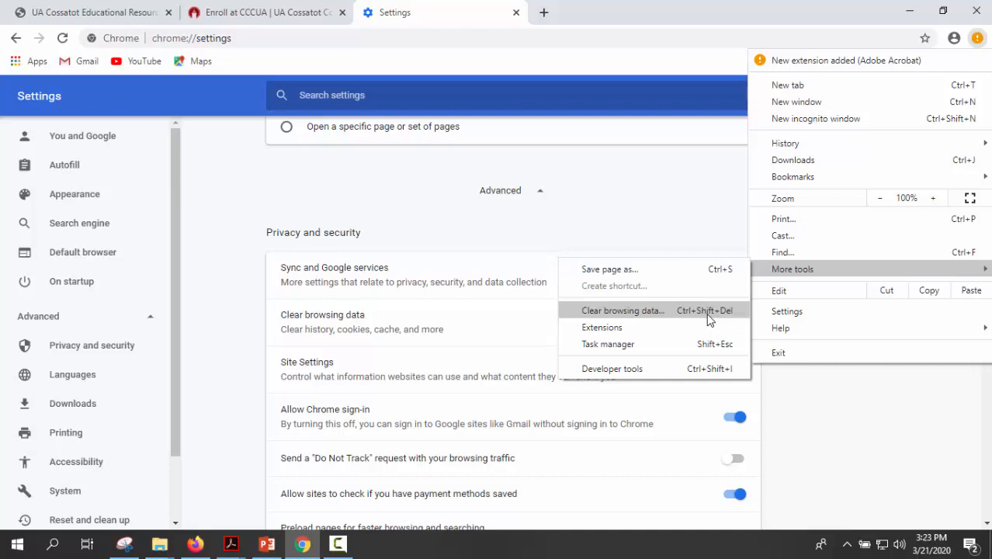
- Open Clear browsing data and view the Time range choices, keeping Last hour
left_click(622, 310)
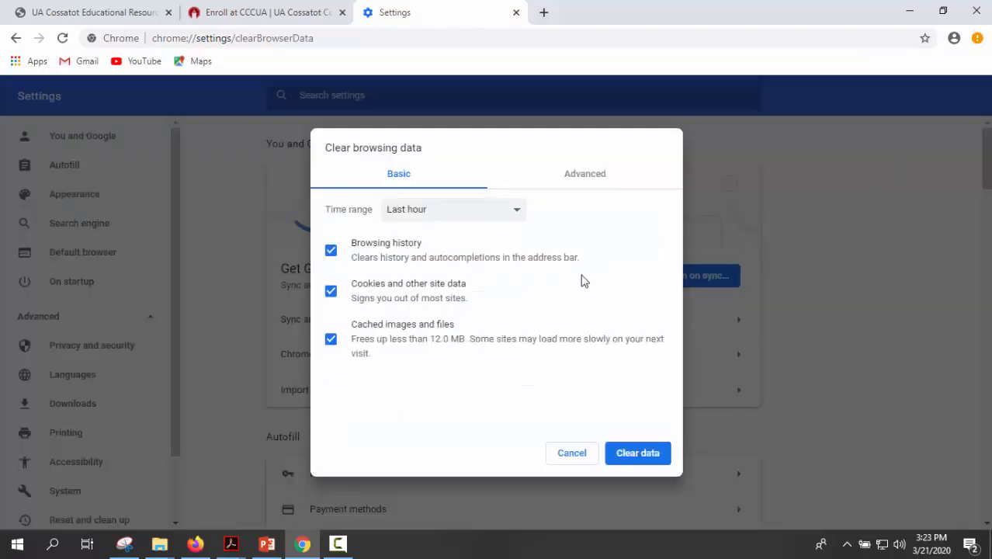
mouse_move(574, 236)
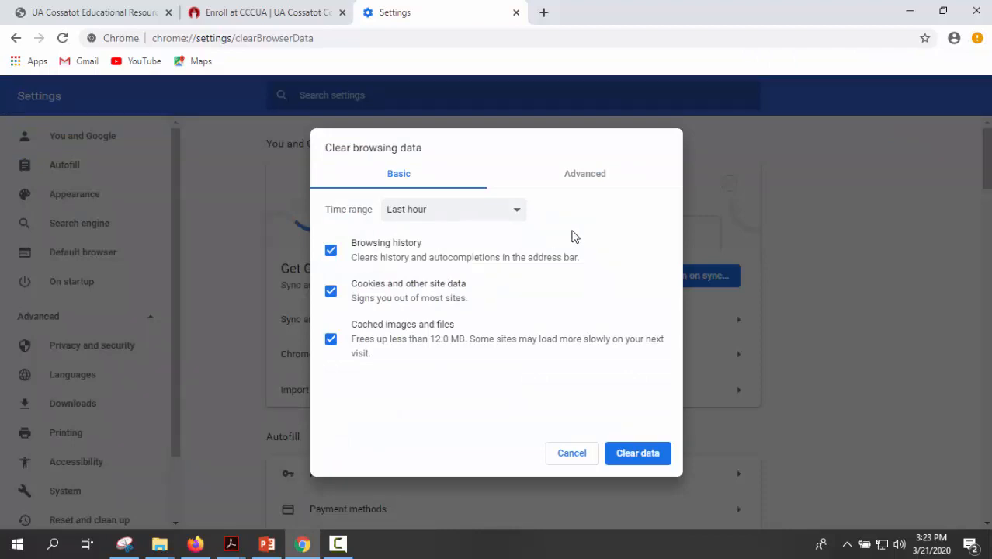
mouse_move(470, 250)
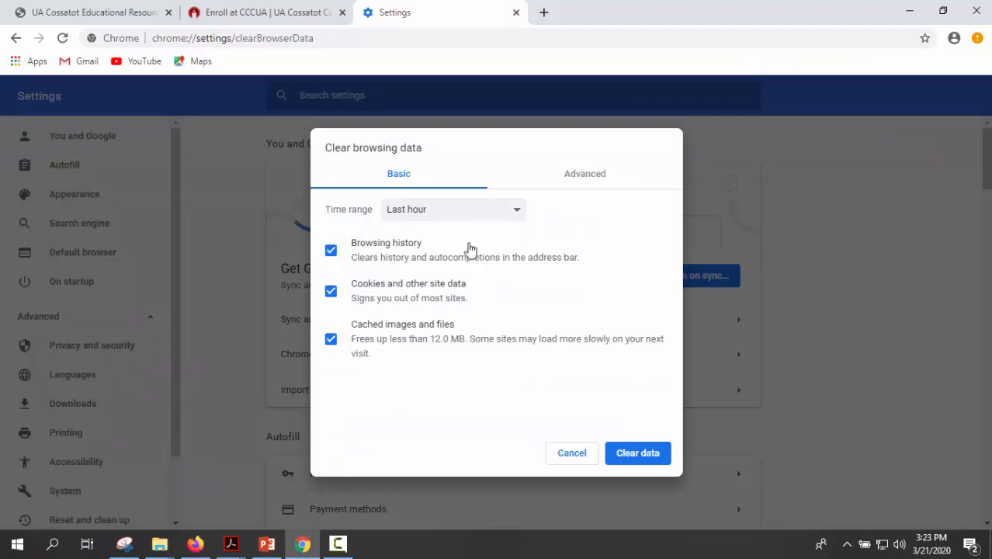
mouse_move(519, 218)
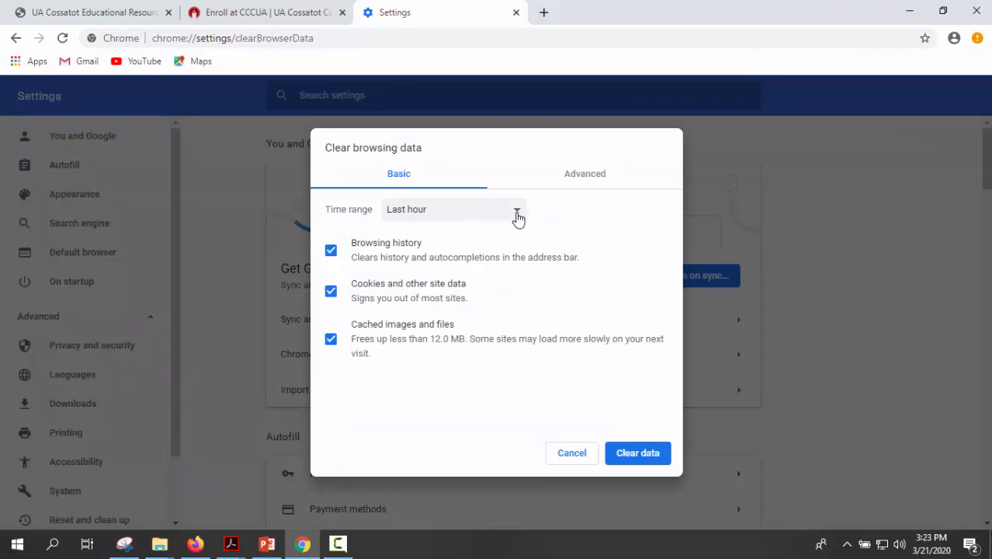
left_click(453, 209)
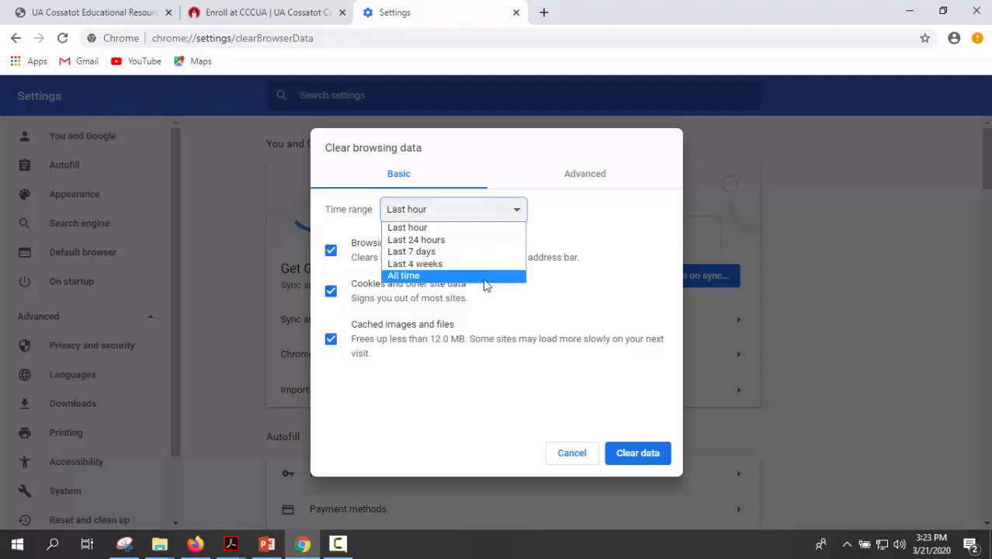
mouse_move(658, 224)
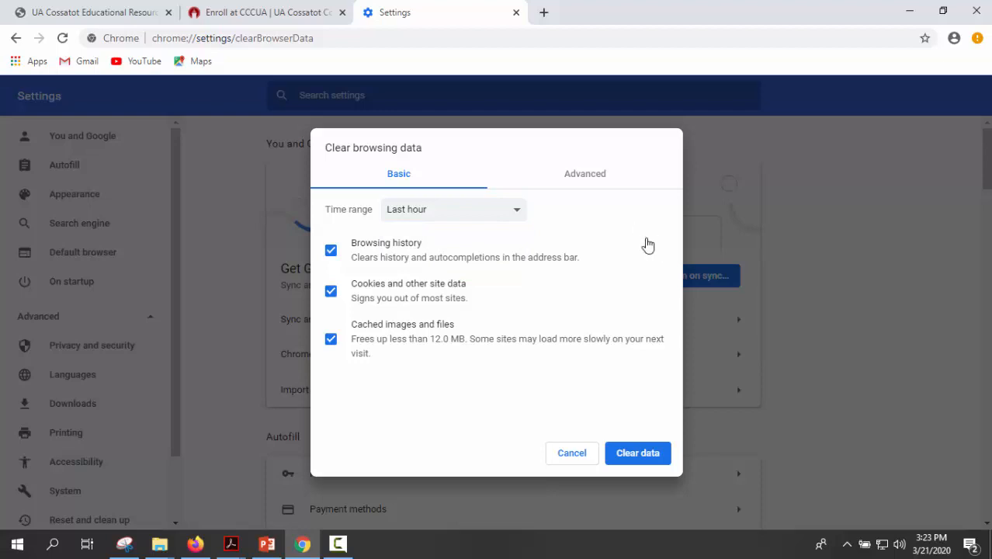
mouse_move(503, 263)
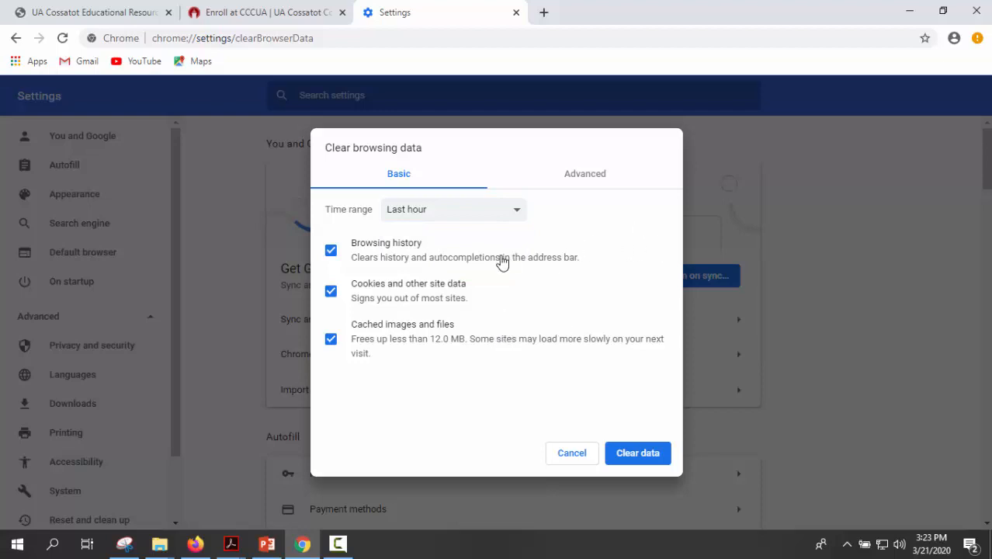
mouse_move(373, 270)
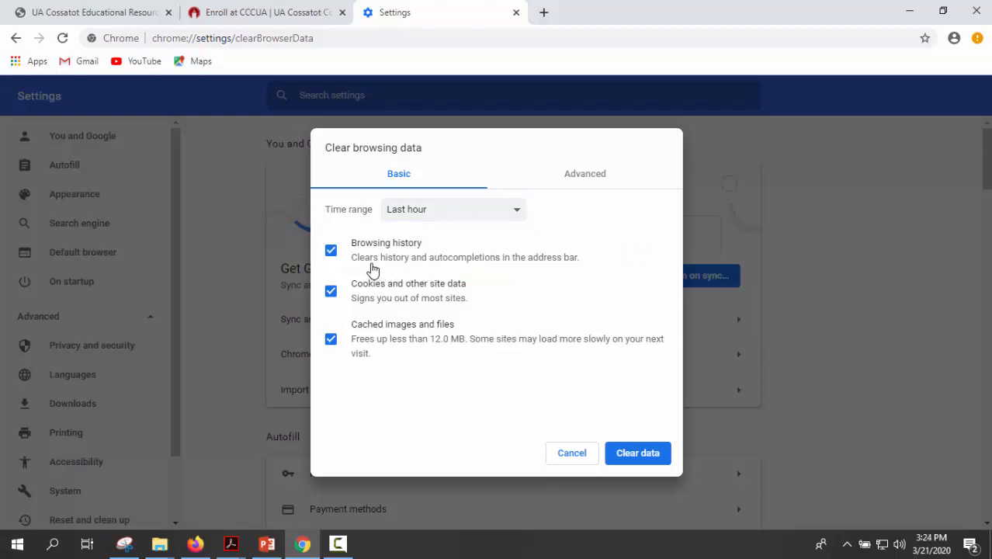
mouse_move(410, 259)
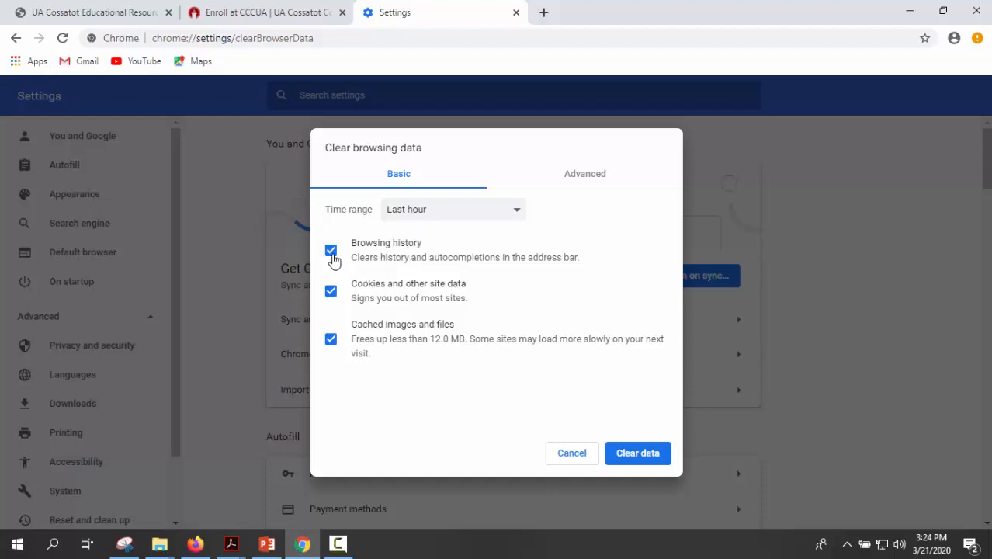
- Uncheck Browsing history, leaving cookies and cached files checked for the last hour
left_click(330, 250)
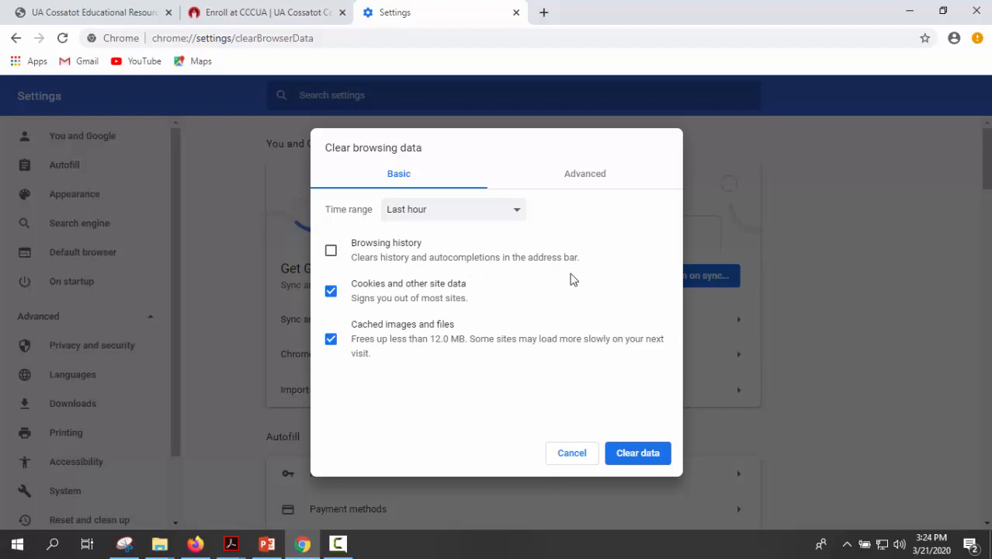
mouse_move(376, 270)
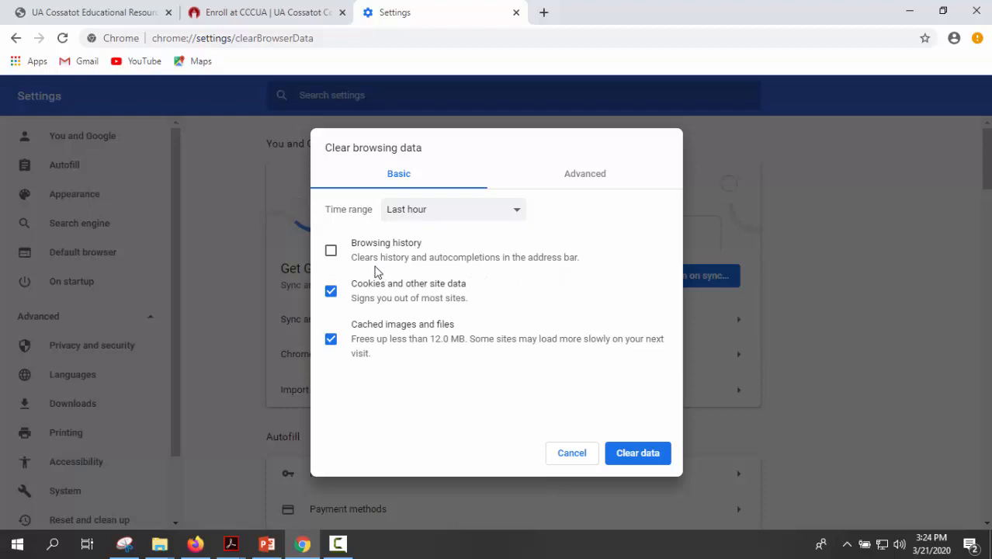
mouse_move(450, 276)
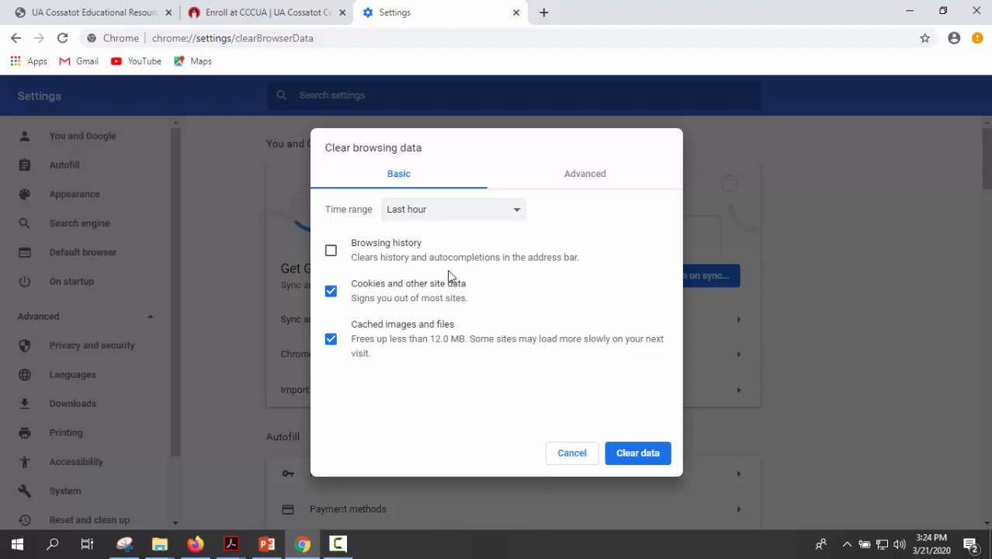
mouse_move(470, 270)
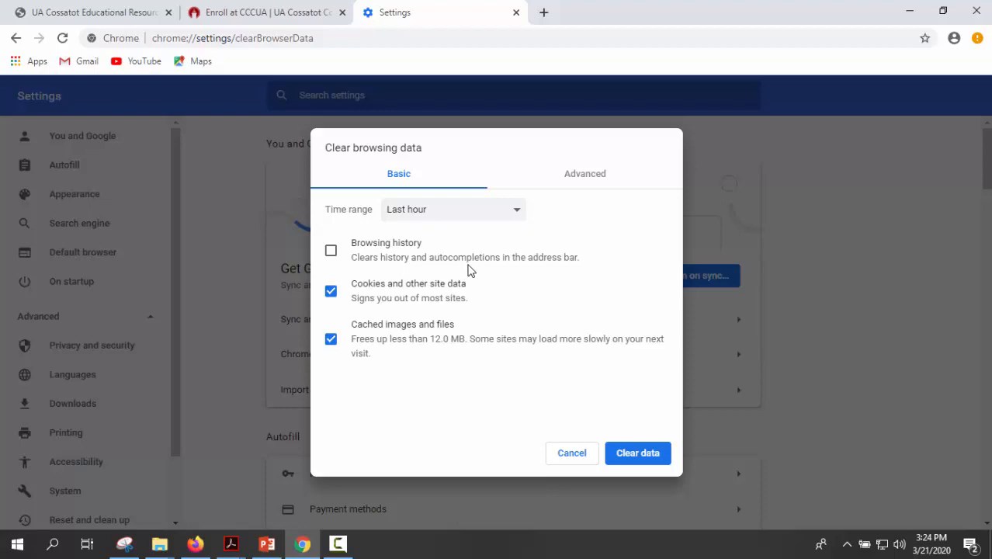
mouse_move(486, 272)
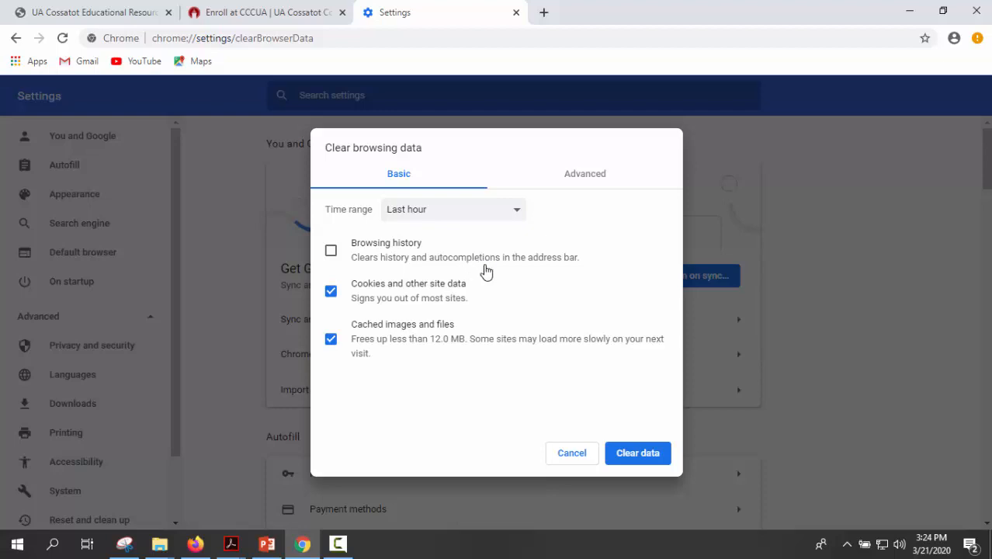
mouse_move(563, 275)
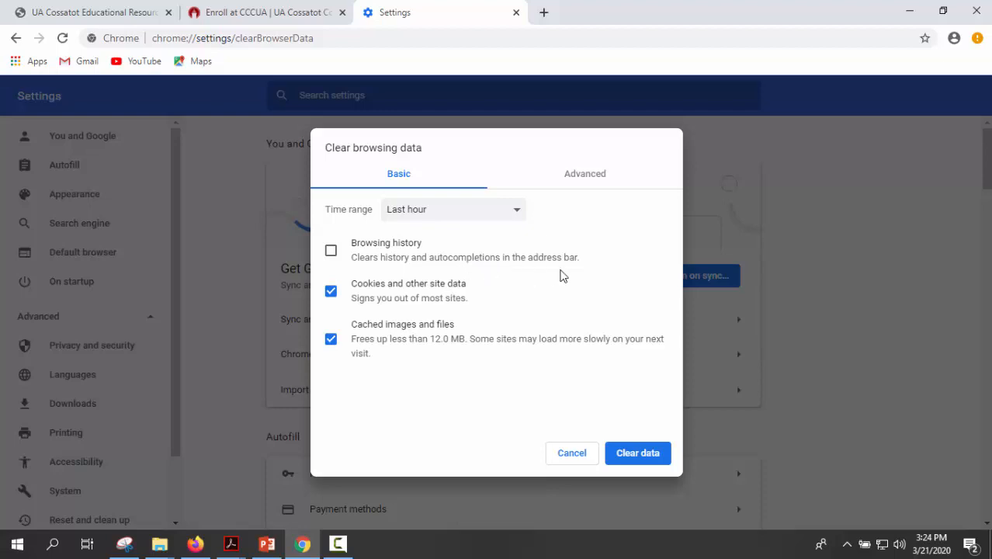
mouse_move(389, 305)
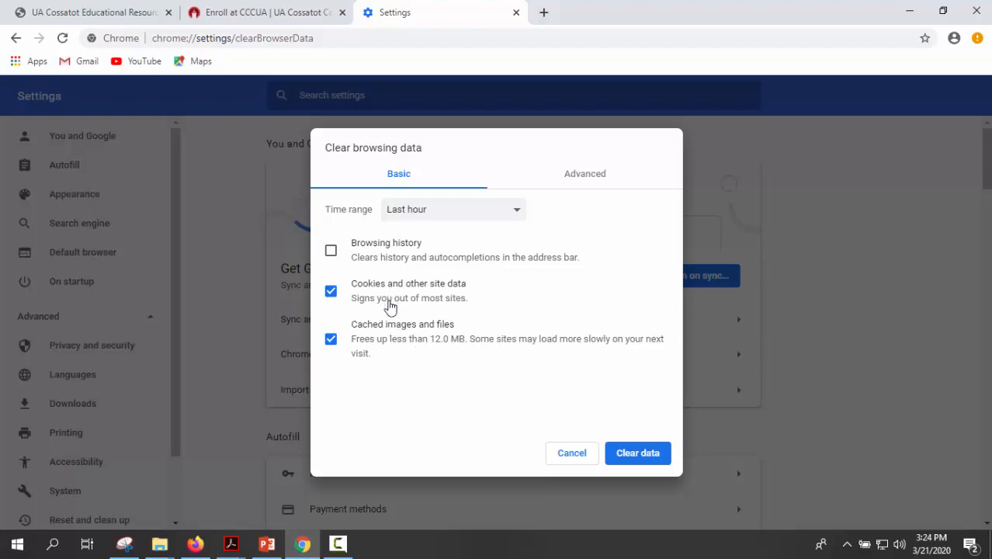
mouse_move(359, 309)
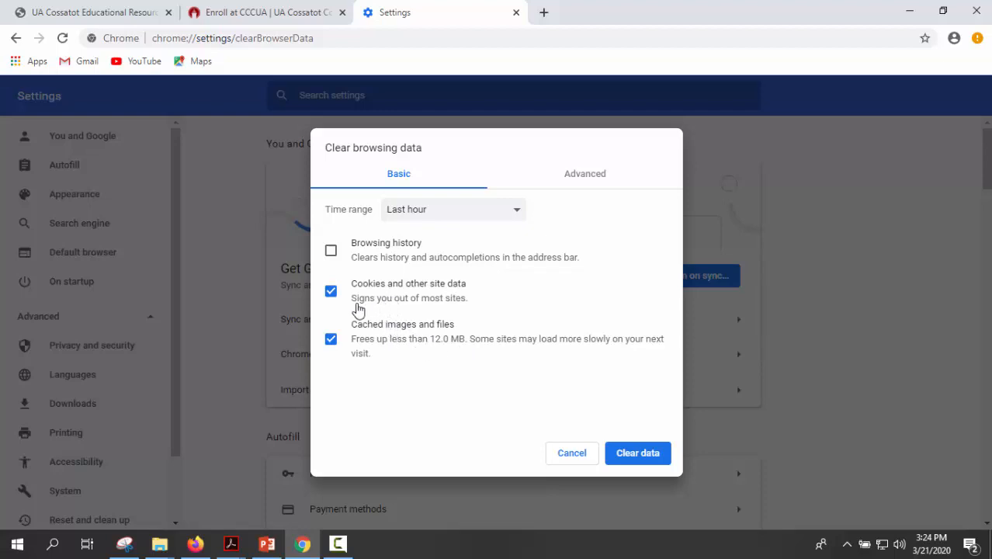
mouse_move(376, 357)
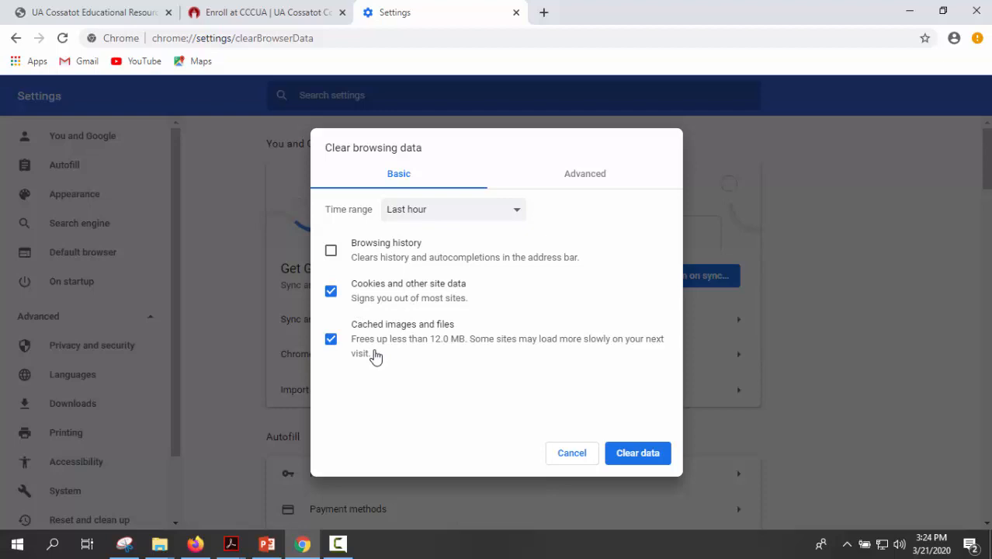
mouse_move(468, 356)
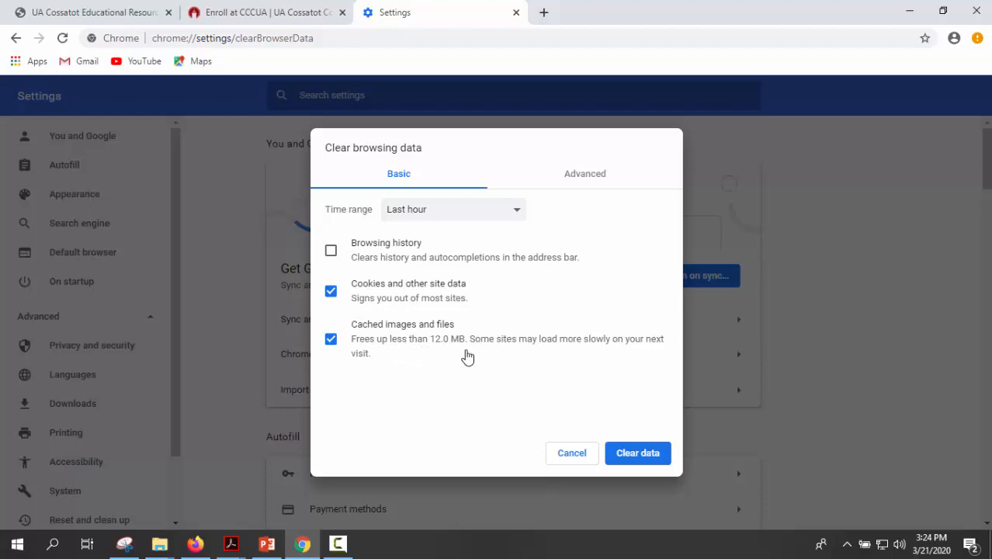
mouse_move(392, 367)
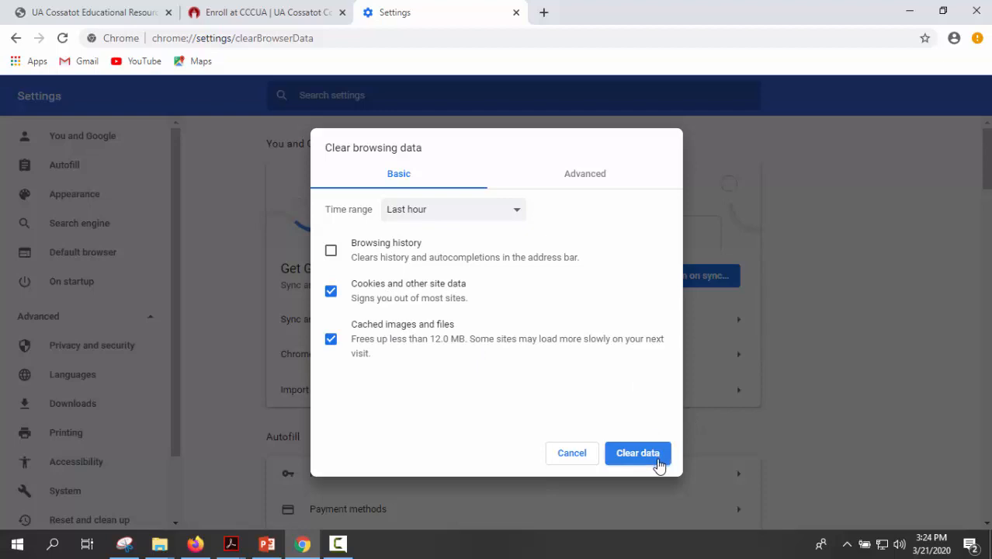
mouse_move(892, 246)
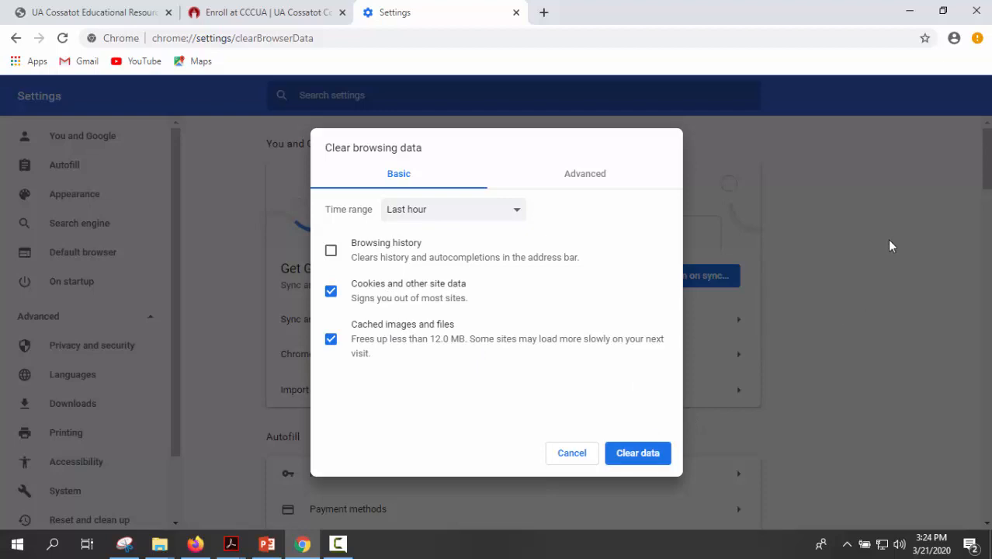
mouse_move(865, 288)
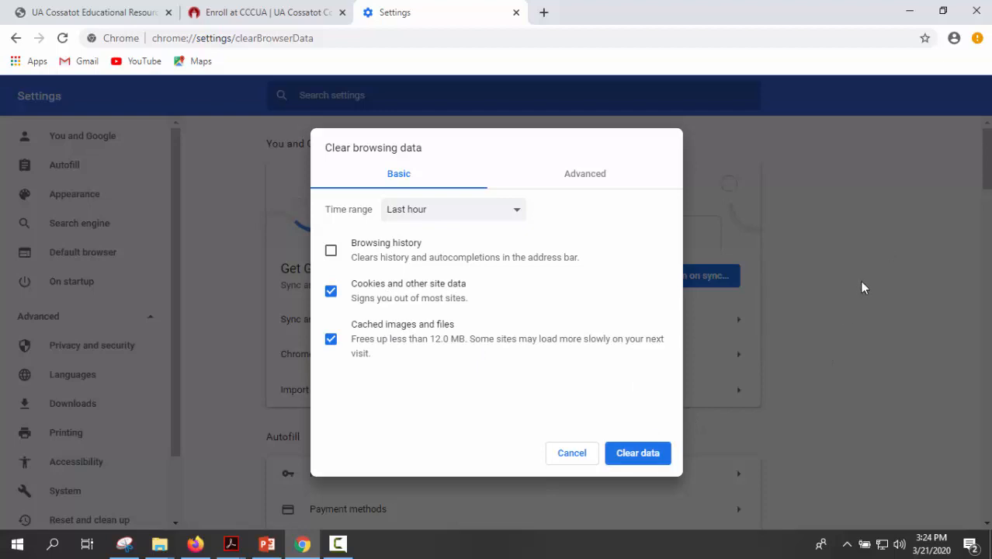
mouse_move(877, 265)
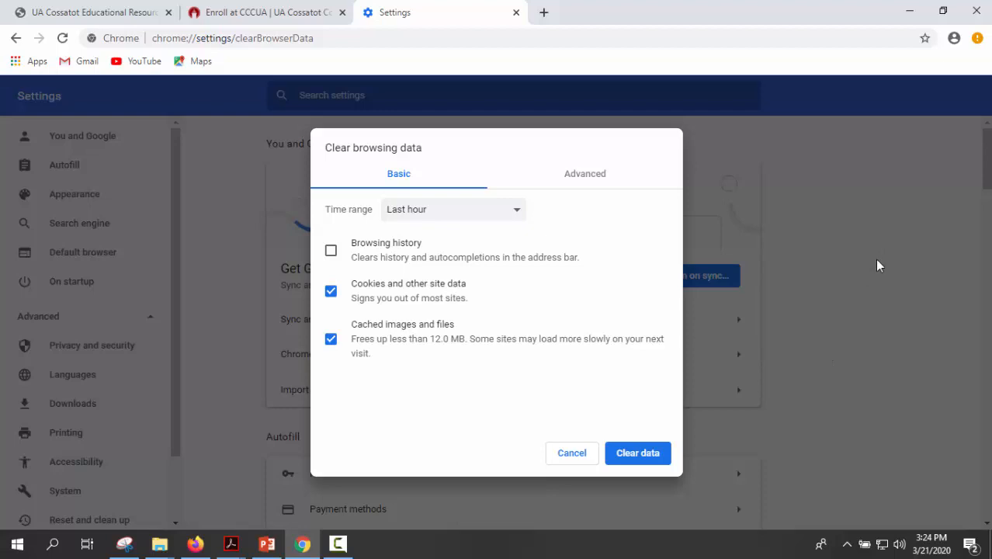
mouse_move(910, 146)
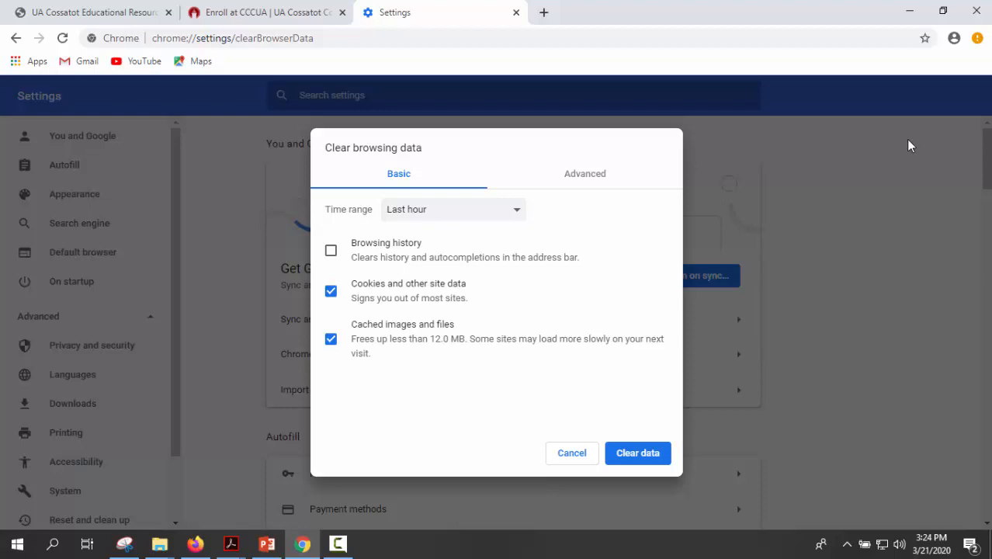
mouse_move(821, 356)
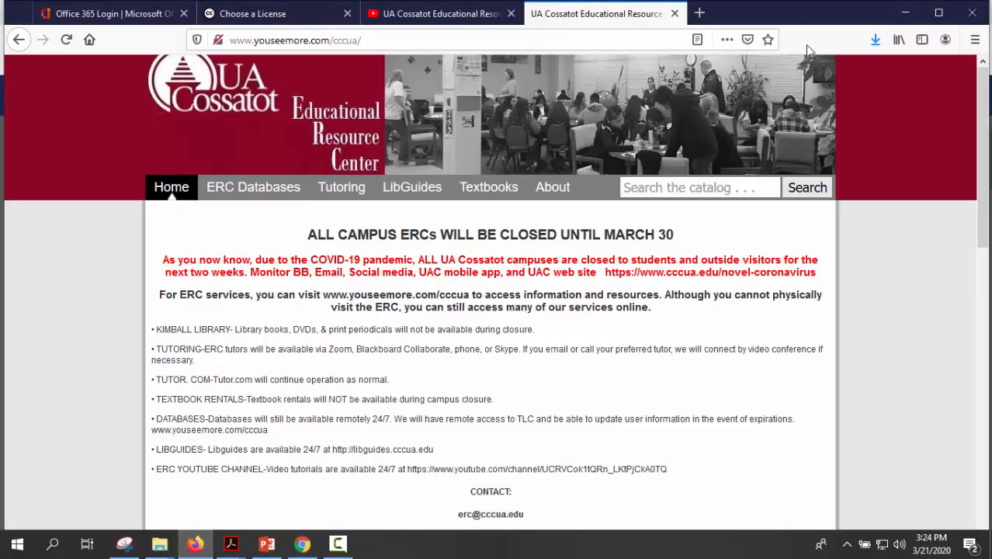
mouse_move(892, 204)
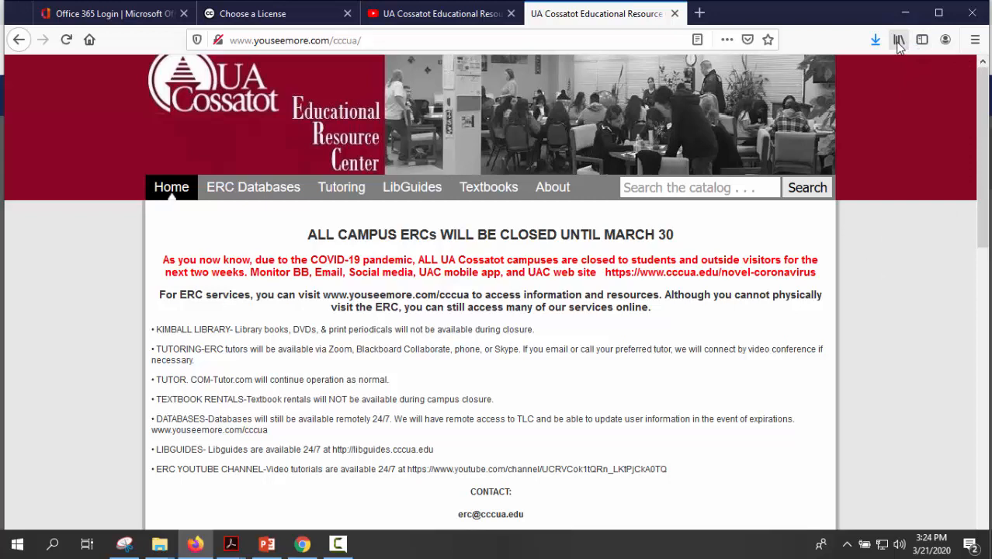
mouse_move(899, 45)
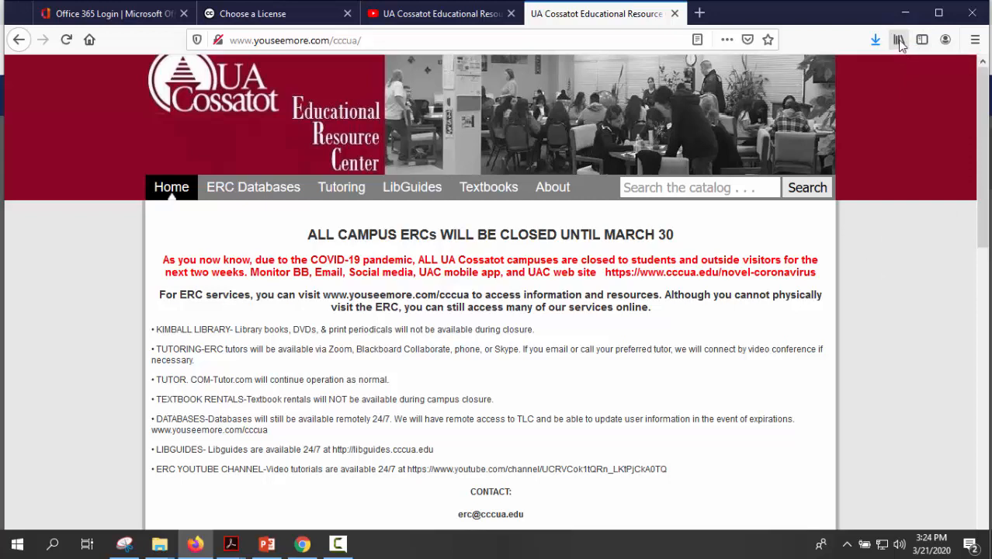
- Open Firefox's Library menu and its History submenu
left_click(897, 40)
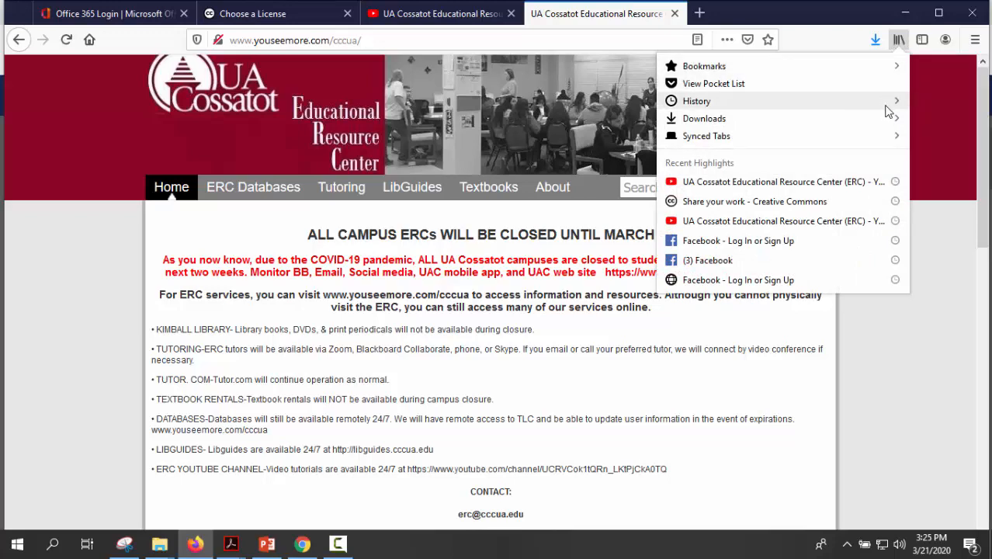
left_click(696, 101)
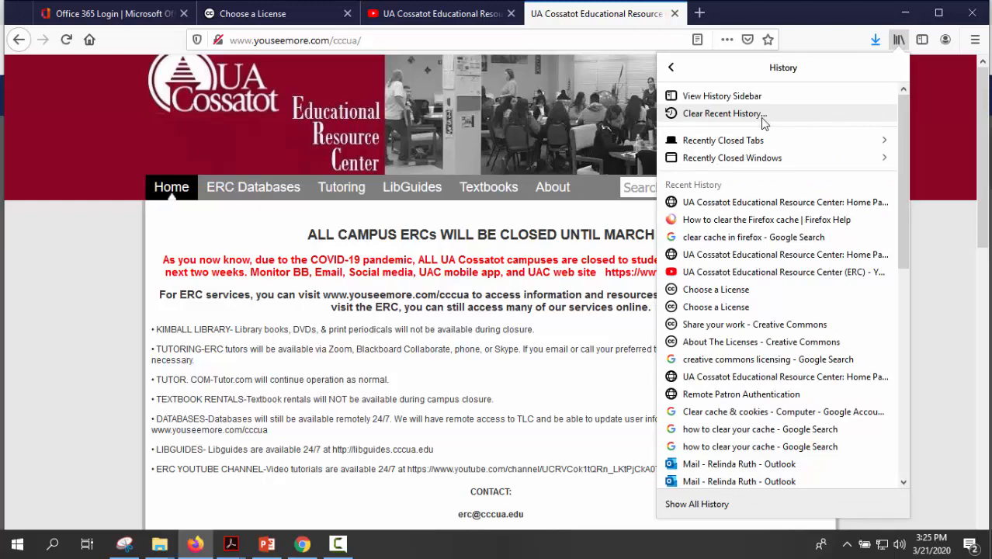
mouse_move(762, 124)
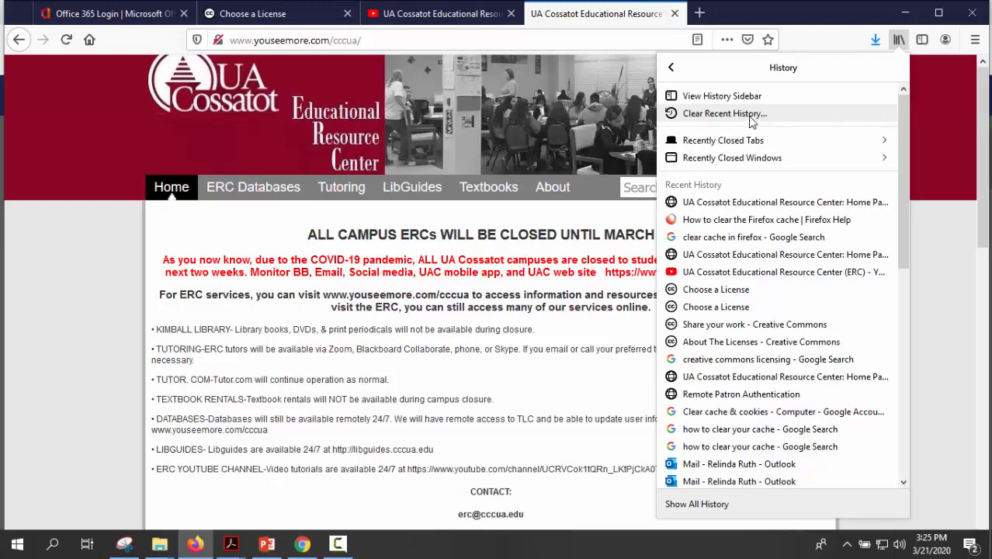
- Open Firefox's Clear Recent History dialog set to Last Hour
left_click(723, 114)
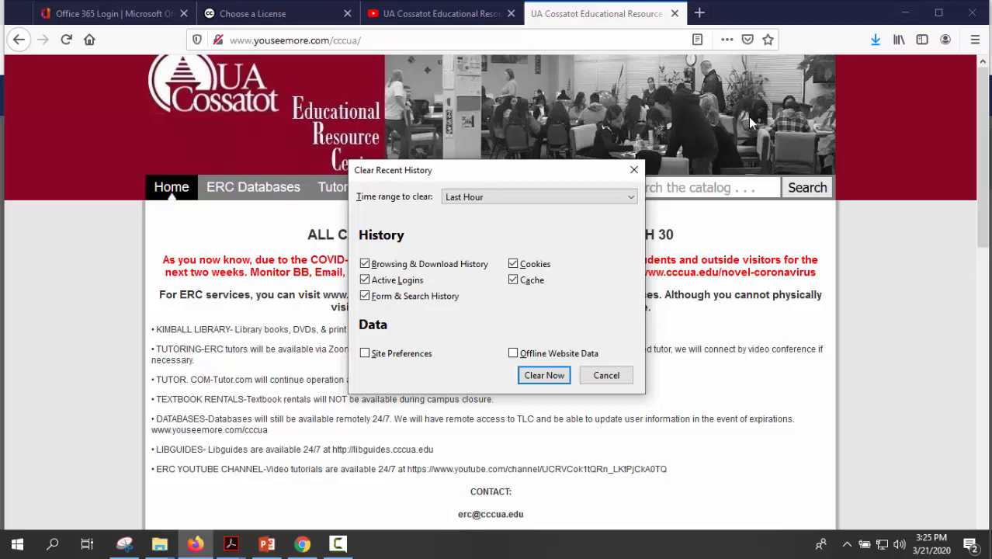
mouse_move(693, 301)
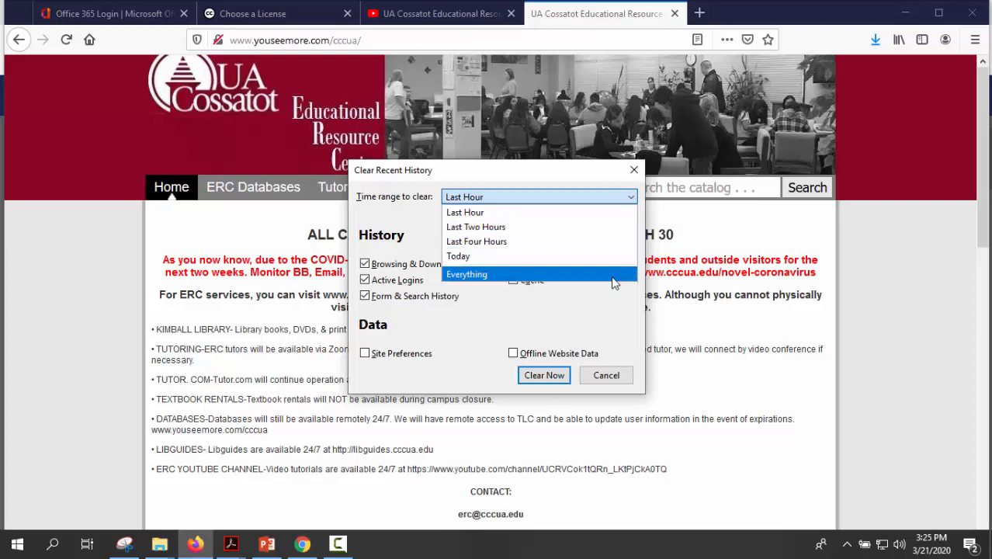
mouse_move(601, 276)
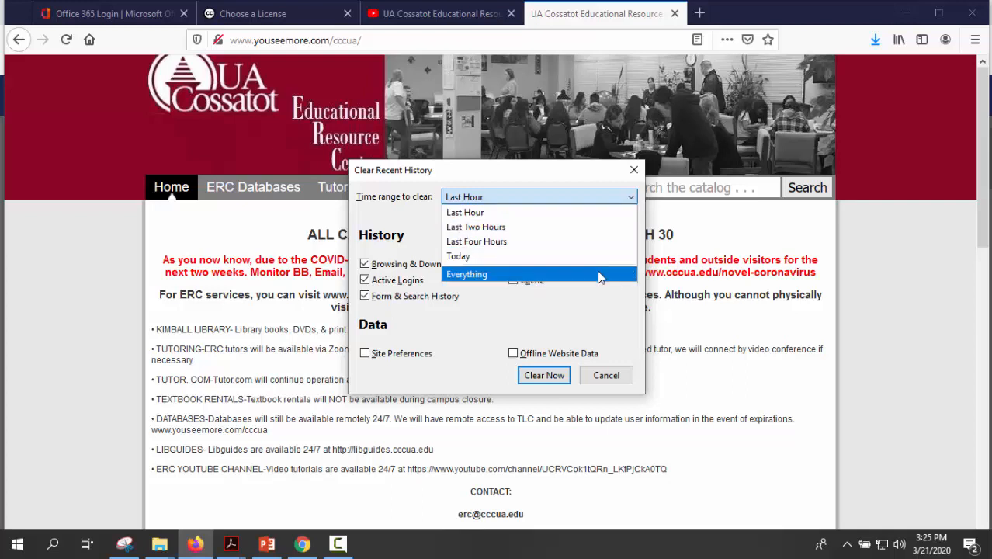
mouse_move(593, 282)
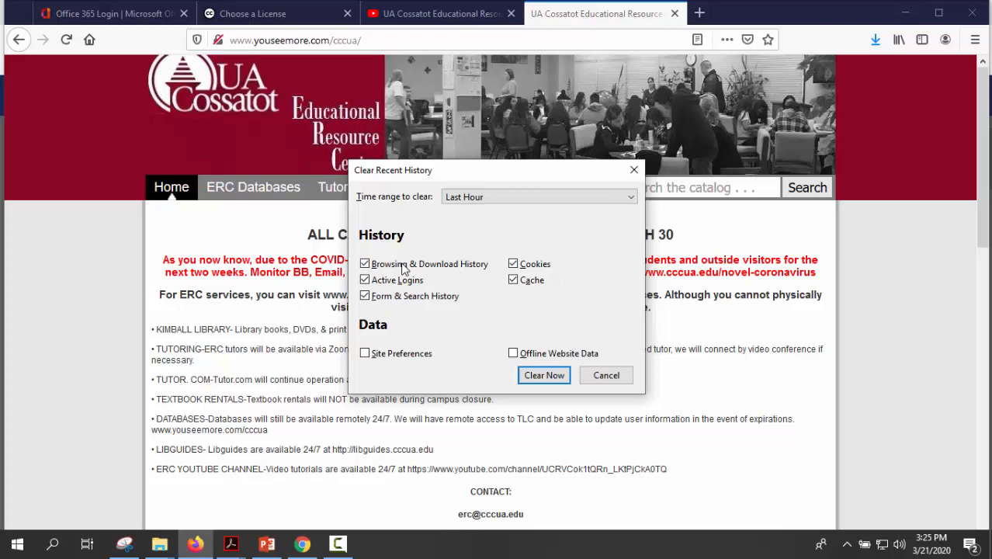
left_click(365, 296)
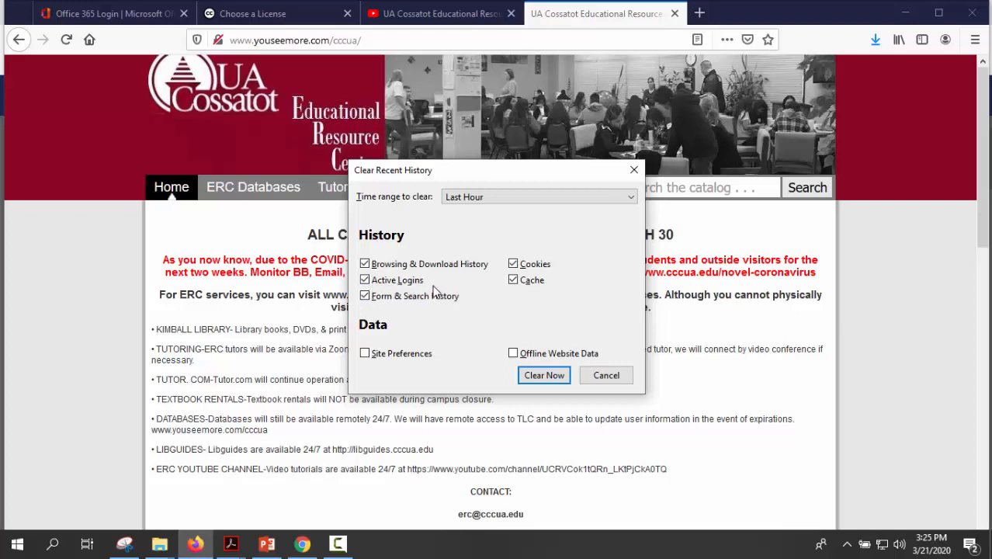
left_click(364, 279)
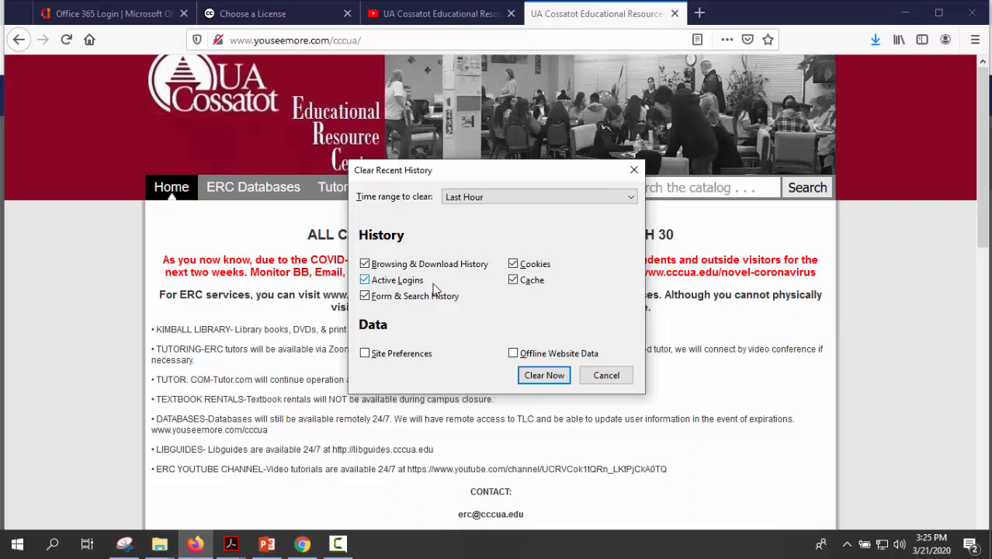
mouse_move(436, 287)
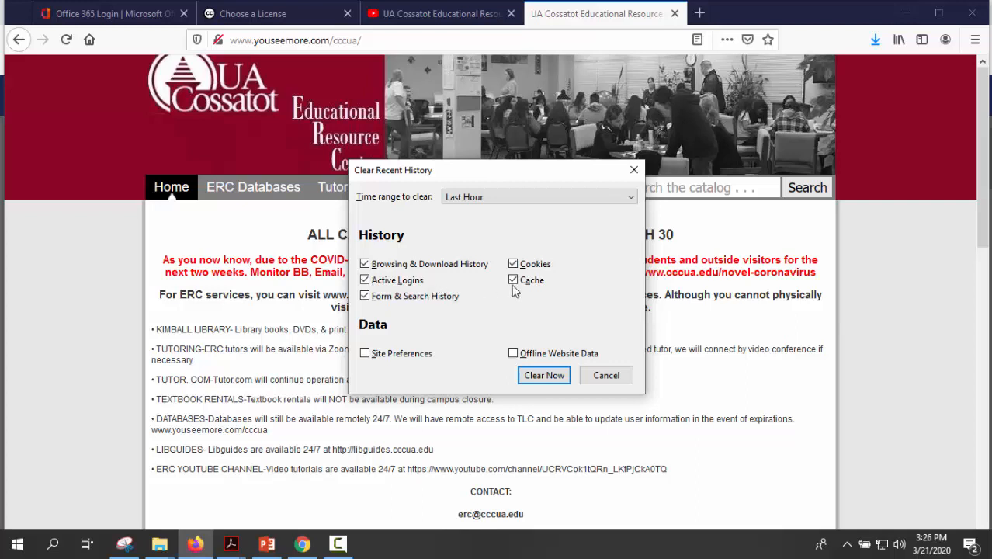
left_click(512, 263)
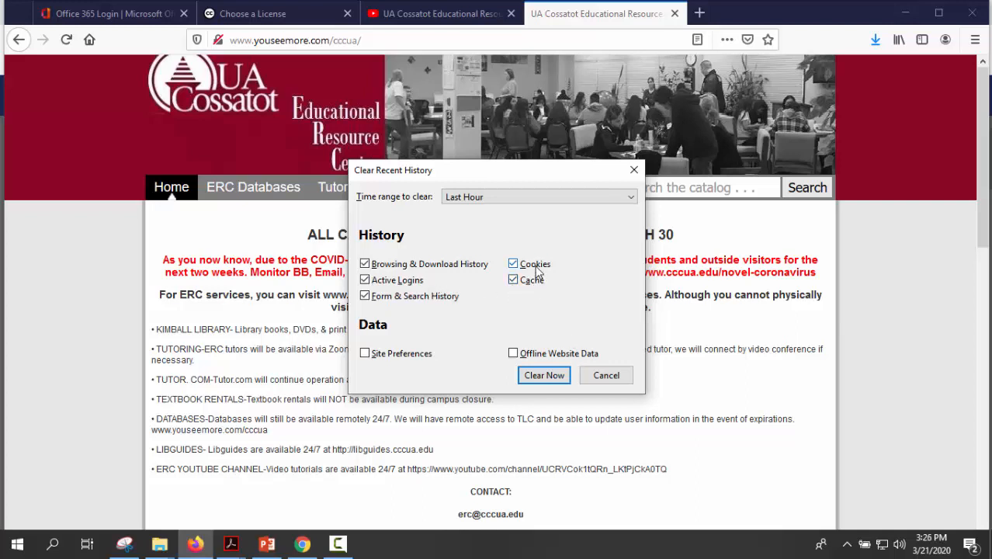